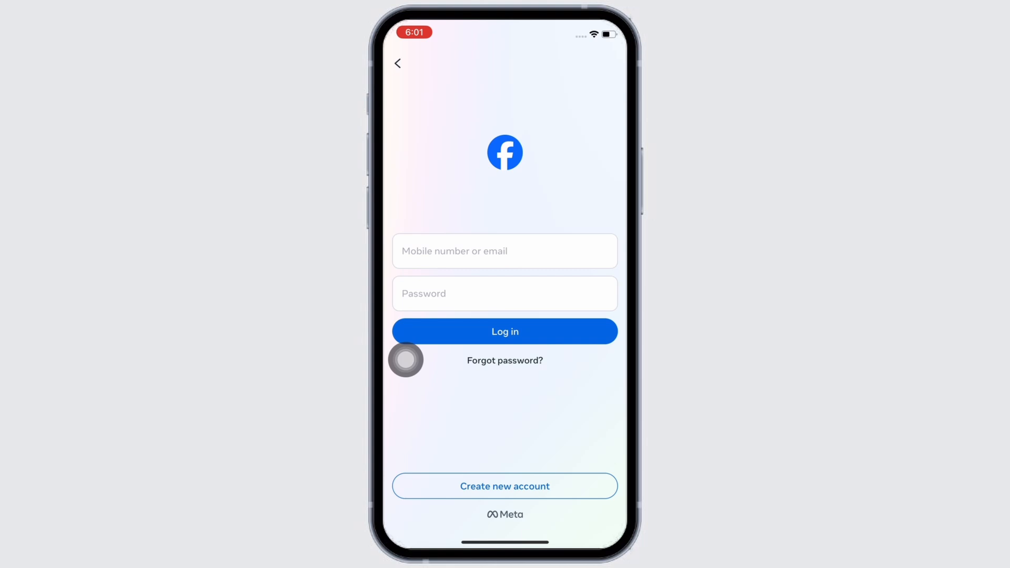
{"action": "mouse_move", "coordinate": [599, 486]}
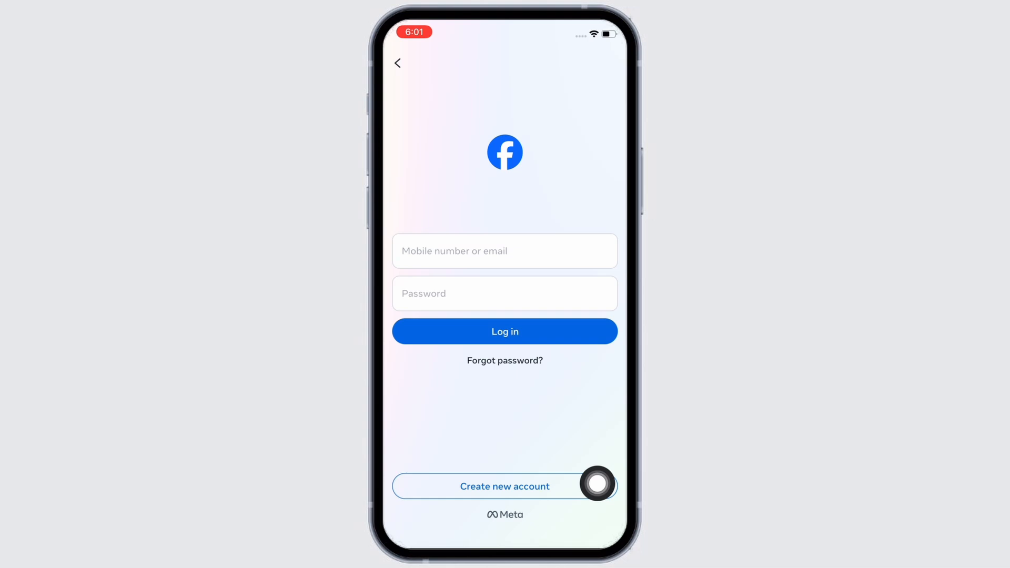
Step: Choose 'Create new account' on the login screen to reach Join Facebook
{"action": "left_click", "coordinate": [505, 487]}
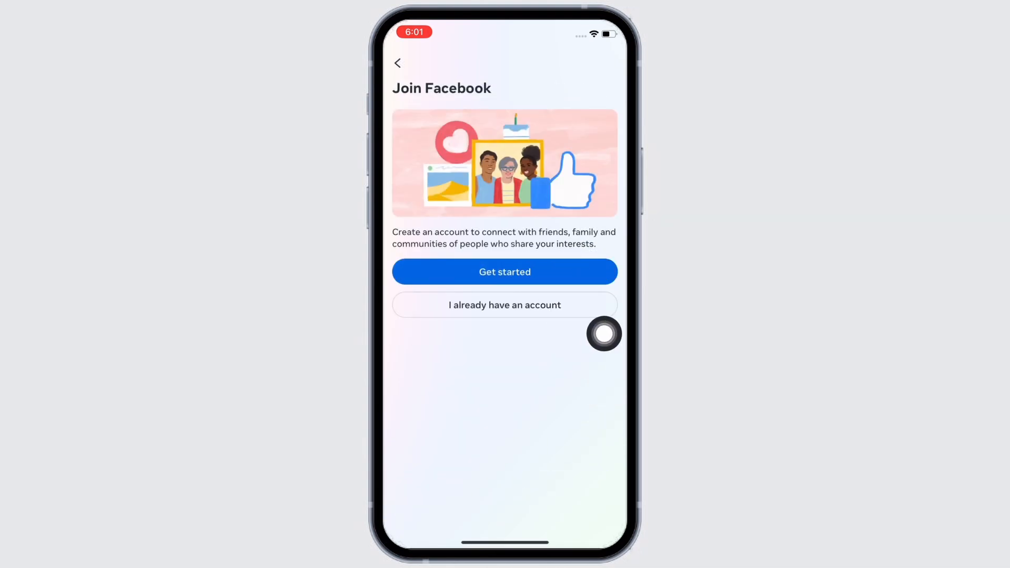
Step: Enter the name 'Bish' and submit the name step
{"action": "left_click", "coordinate": [505, 272]}
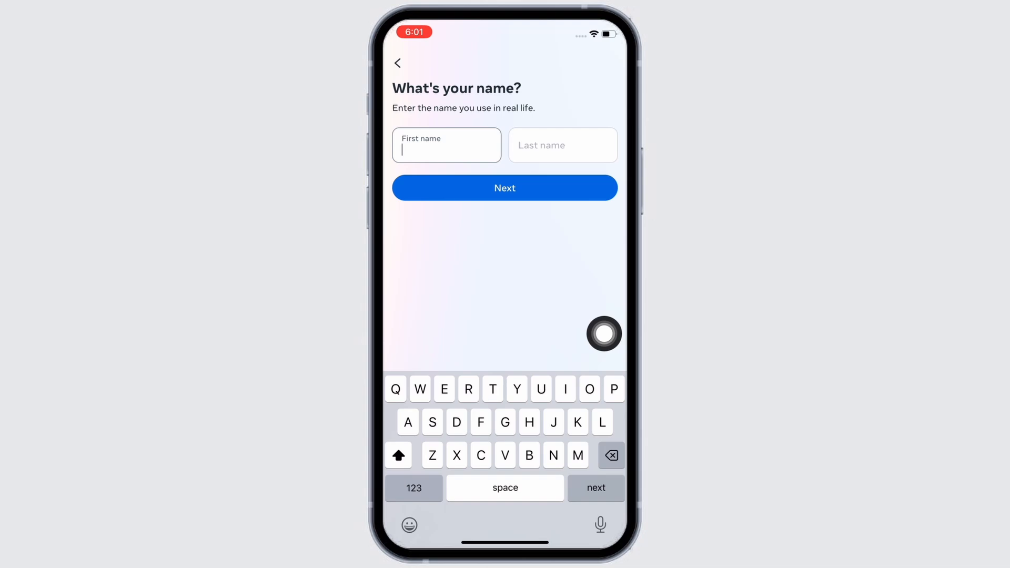
{"action": "type", "text": "Bishakha"}
{"action": "left_click", "coordinate": [563, 146]}
{"action": "type", "text": "Chaudhary"}
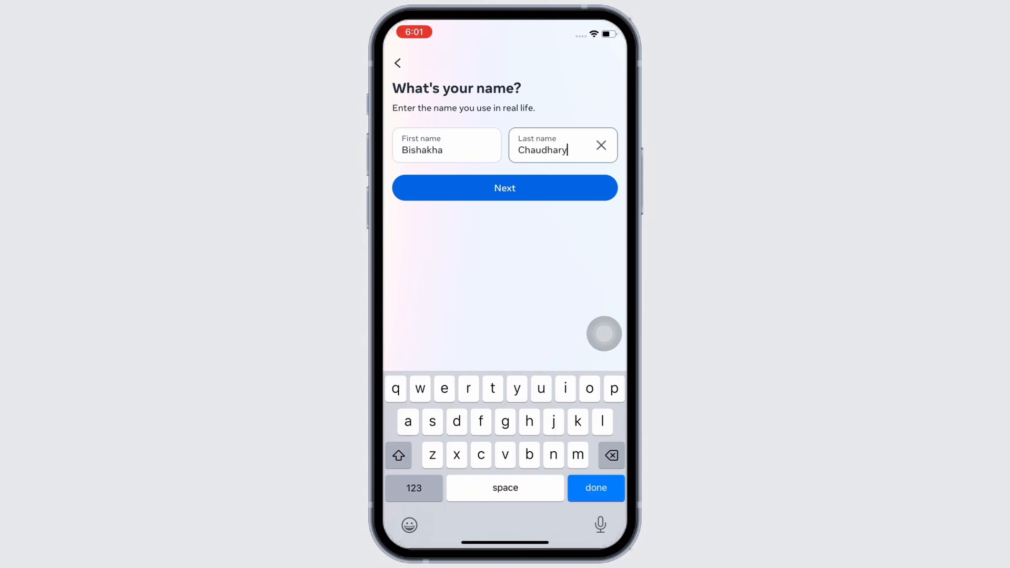
{"action": "left_click", "coordinate": [505, 188]}
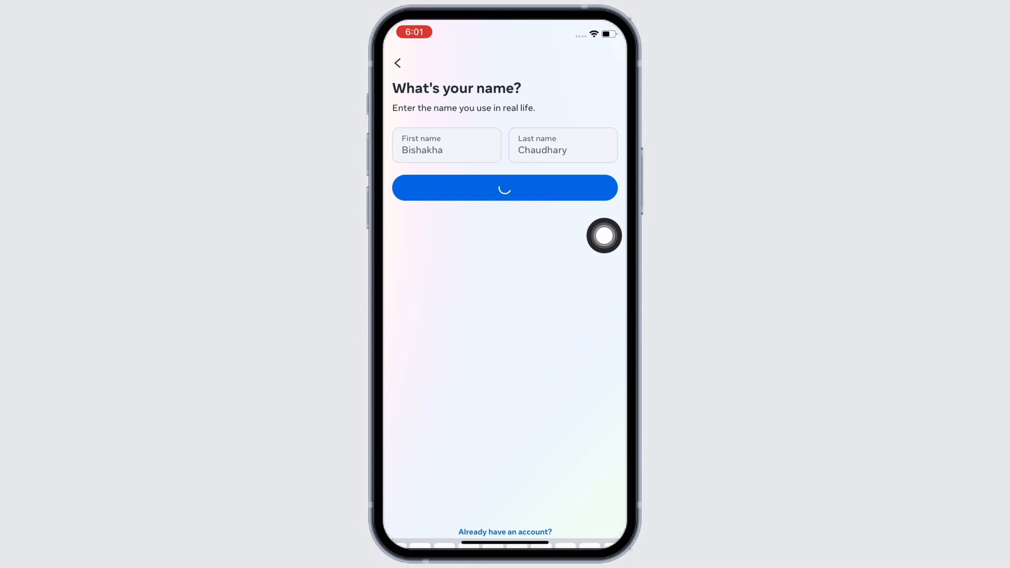
Step: Set the birthday to 7 April 2003 and confirm it
{"action": "left_click", "coordinate": [505, 188]}
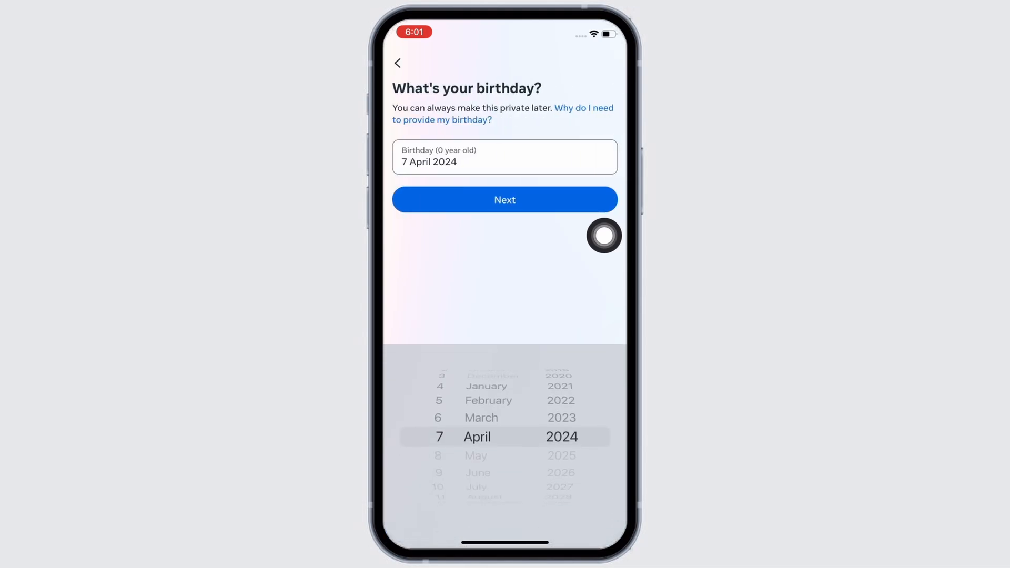
{"action": "scroll", "scroll_direction": "down", "scroll_amount": 3}
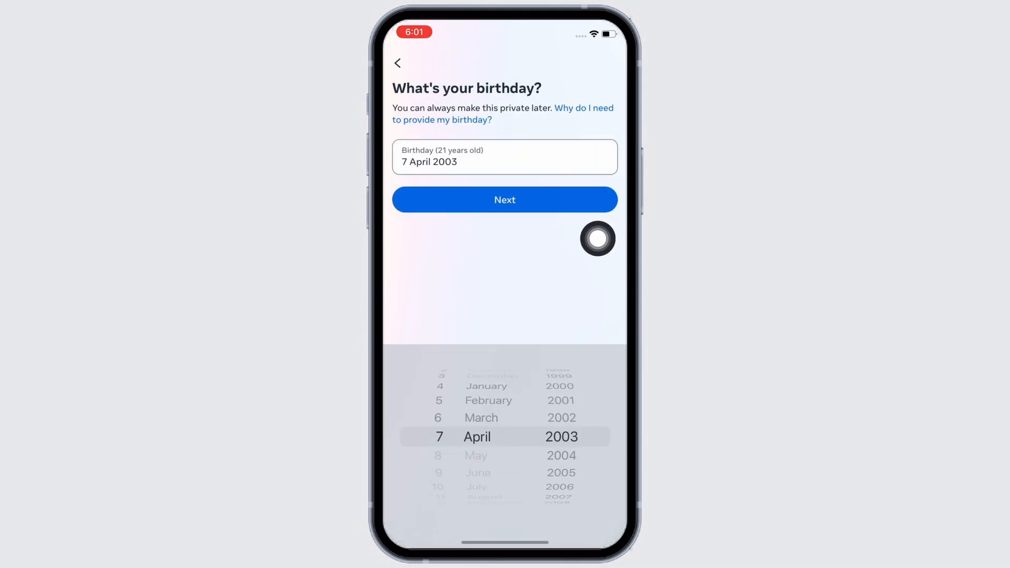
{"action": "left_click", "coordinate": [504, 200]}
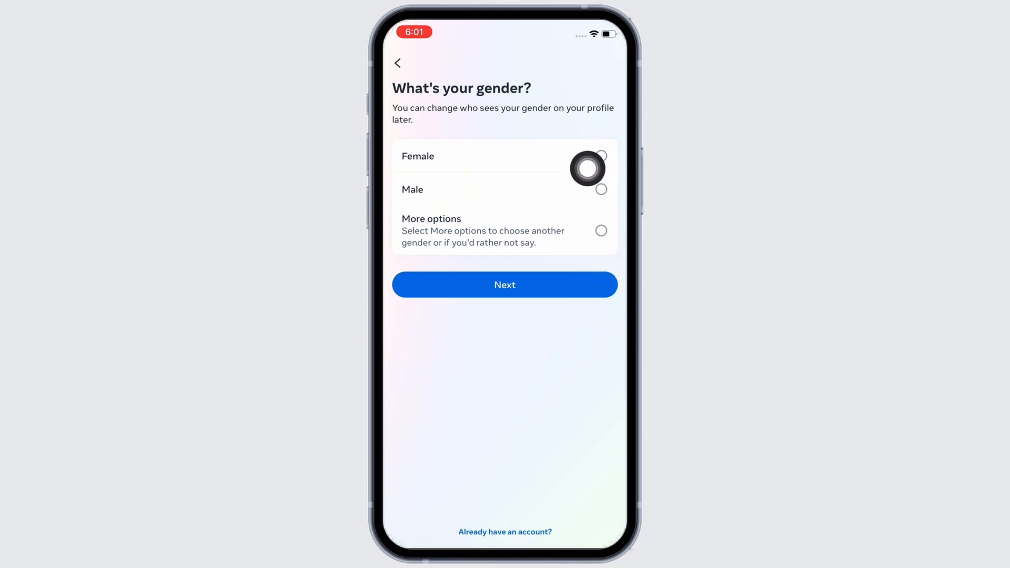
Step: Select Female as the gender and submit
{"action": "left_click", "coordinate": [602, 155]}
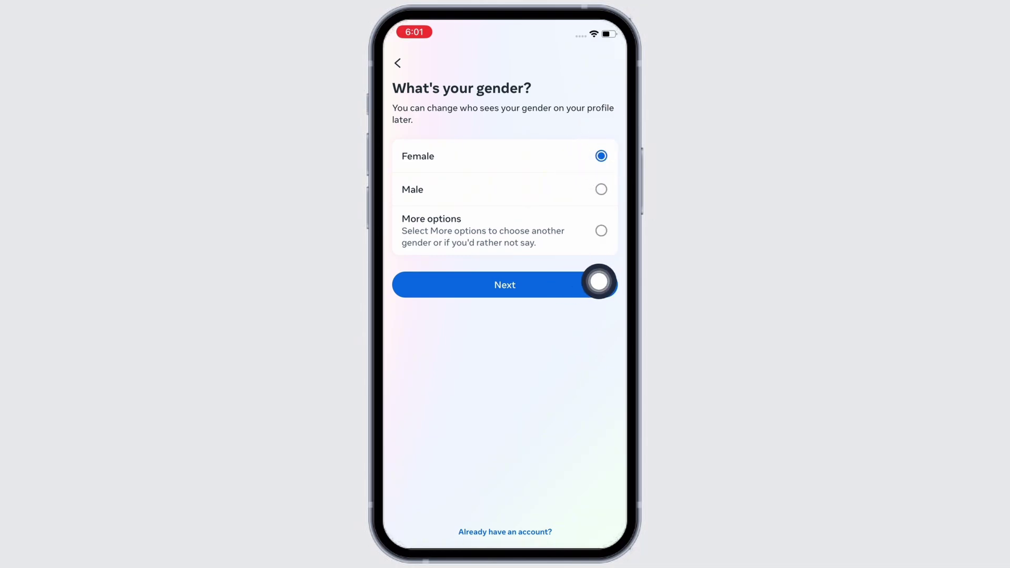
{"action": "left_click", "coordinate": [504, 285]}
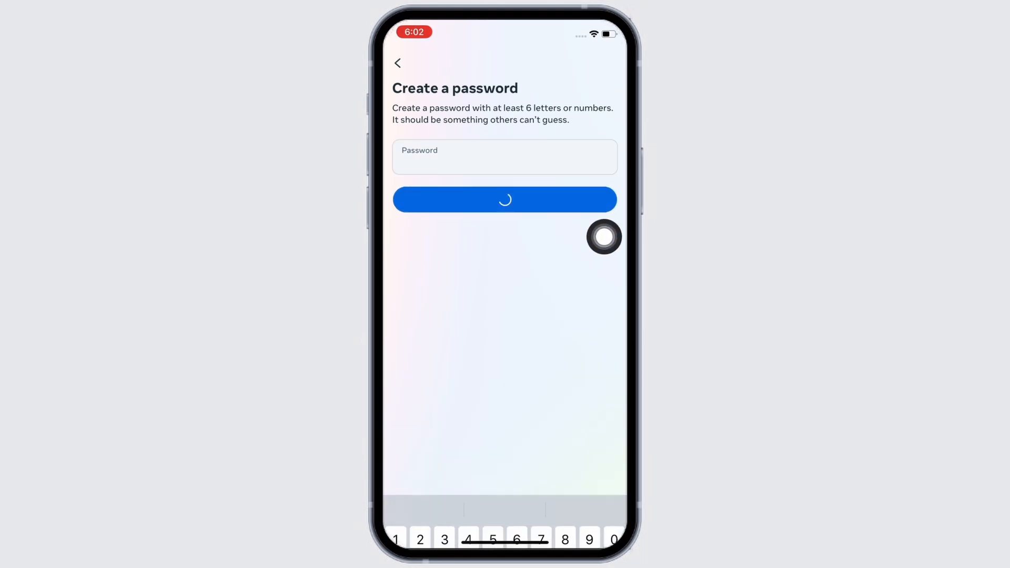
Step: Submit the new password and dismiss the 'Save your login info?' prompt
{"action": "left_click", "coordinate": [505, 200]}
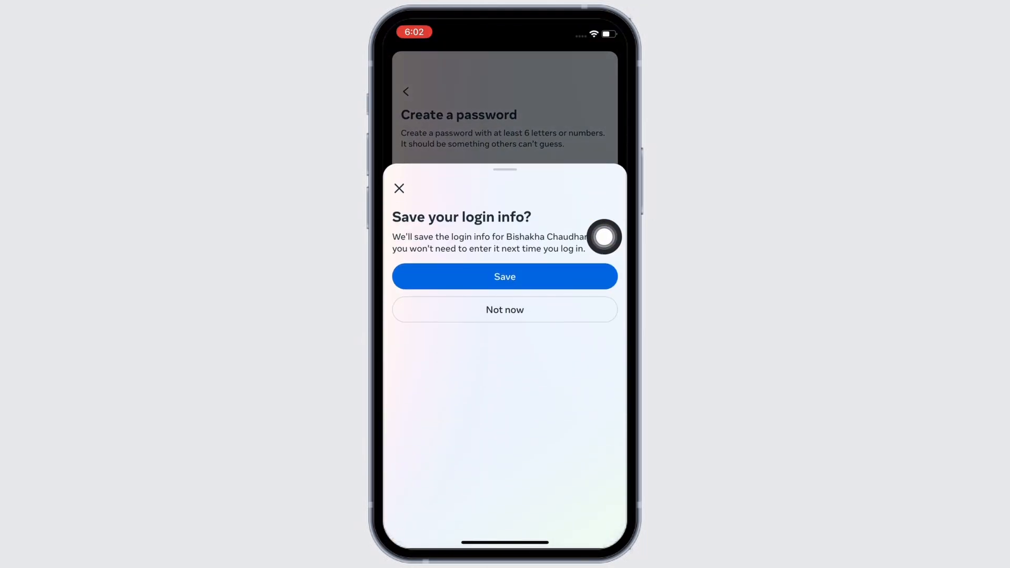
{"action": "left_click", "coordinate": [505, 276]}
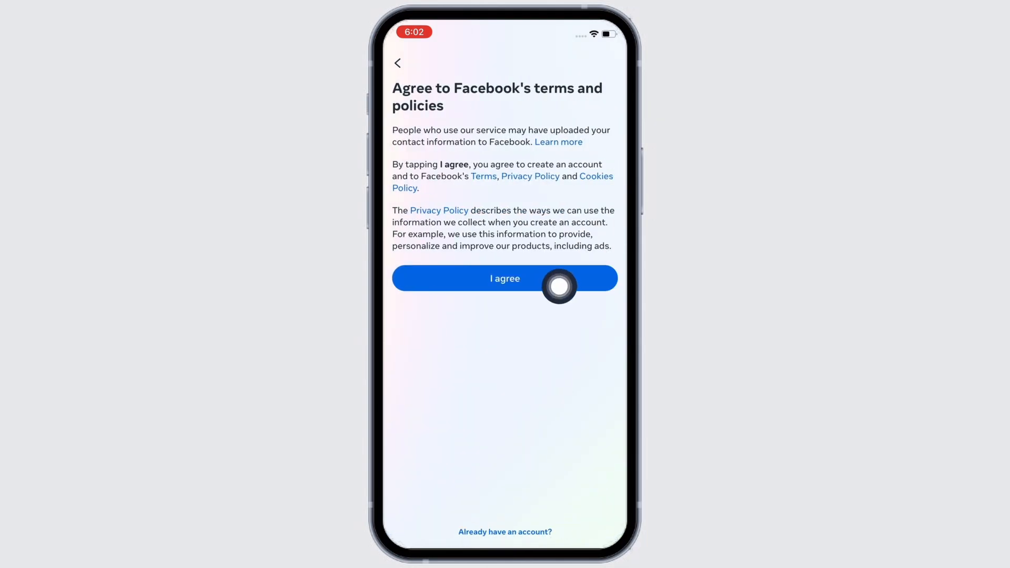